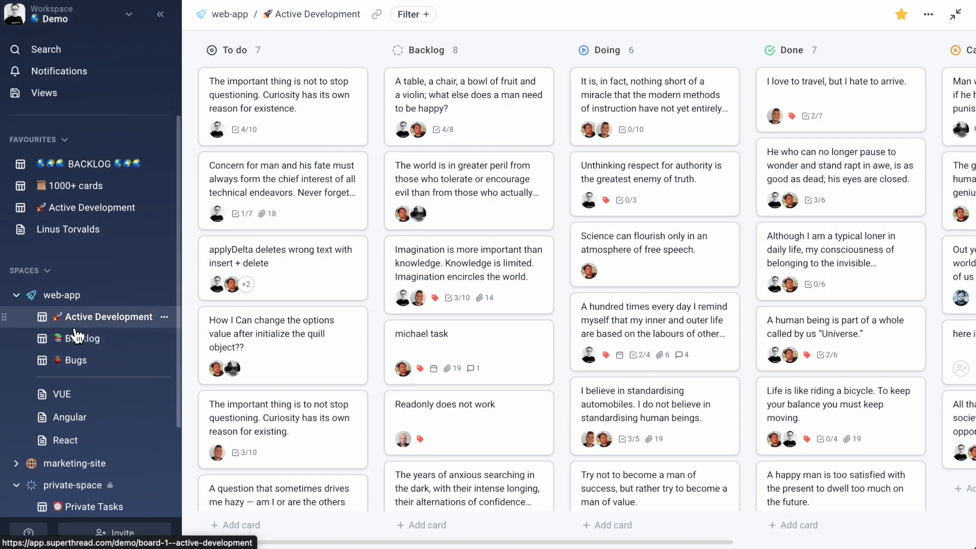
mouse_move(69, 417)
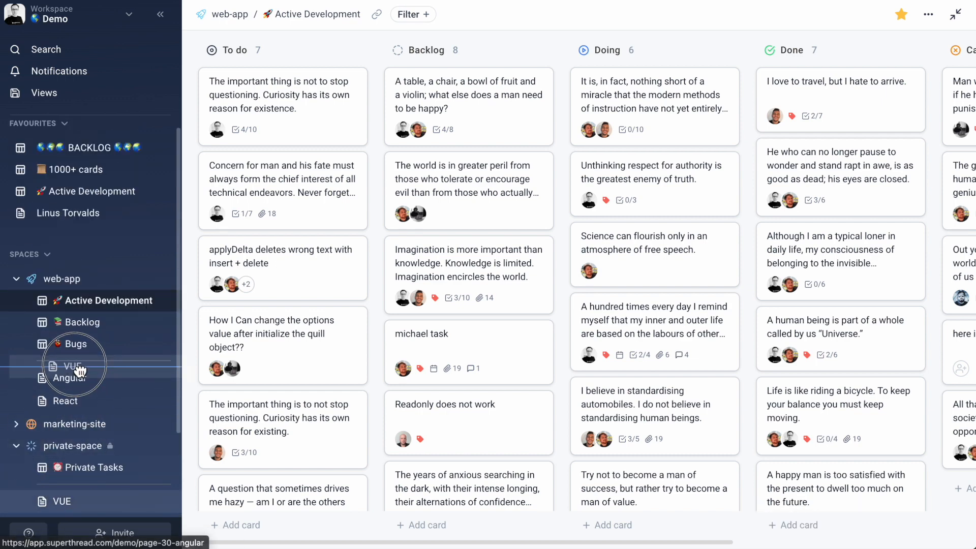
- Star then unstar the Backlog board, then switch to the Active Development board
left_click(81, 322)
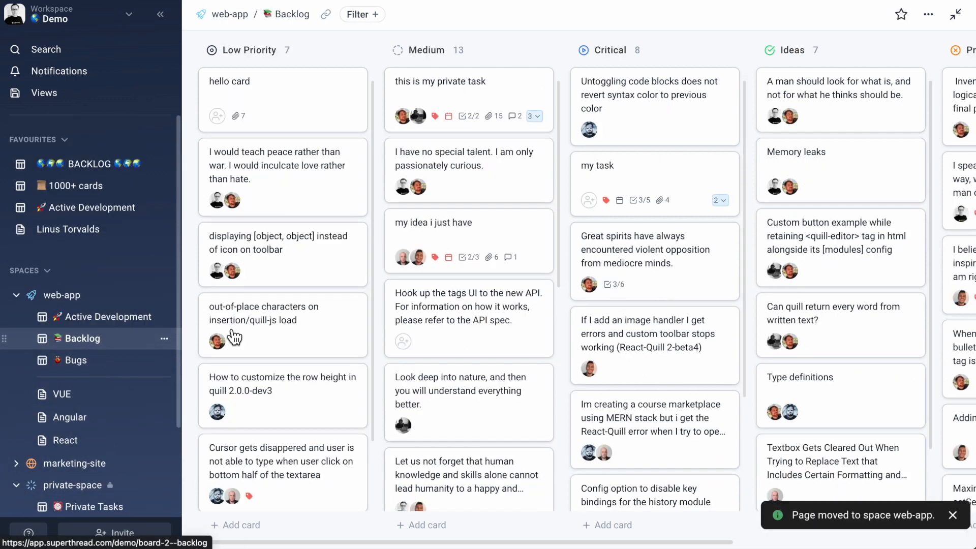
left_click(900, 13)
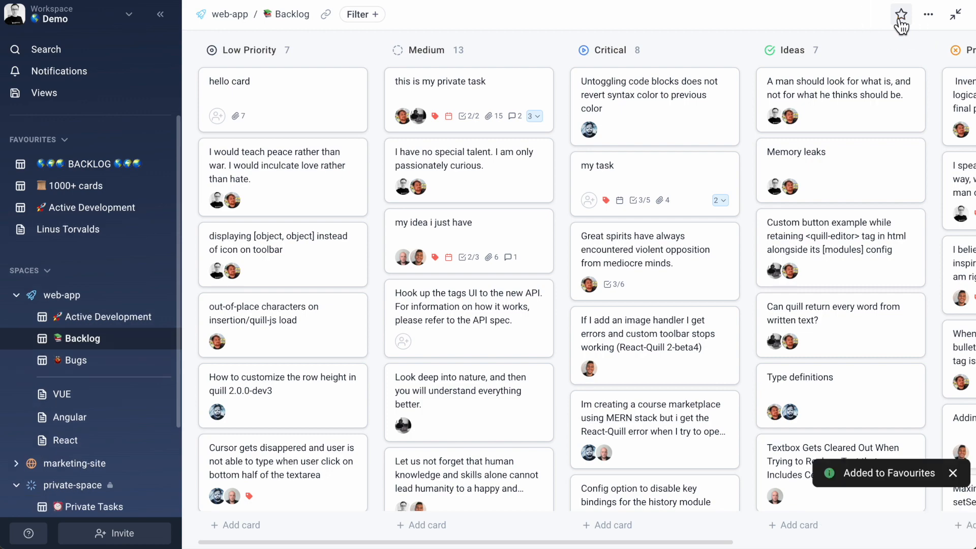
left_click(901, 13)
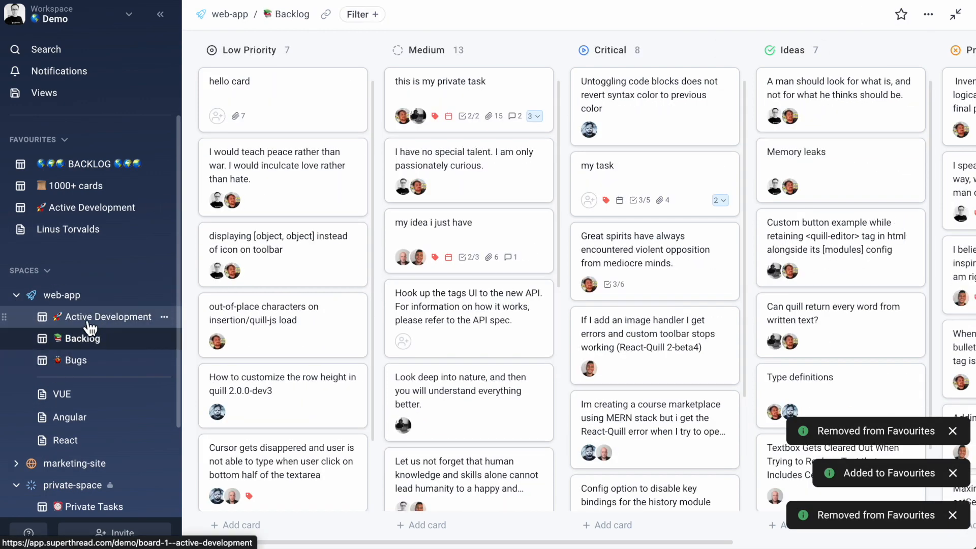
left_click(107, 317)
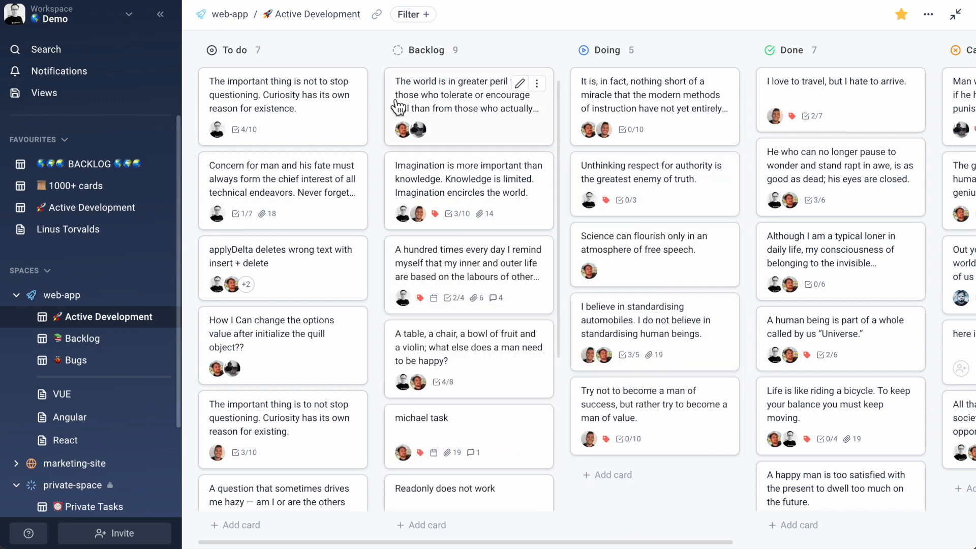
- From the web-app space overview, view the applyDelta card and expand Active Development to full board
left_click(408, 13)
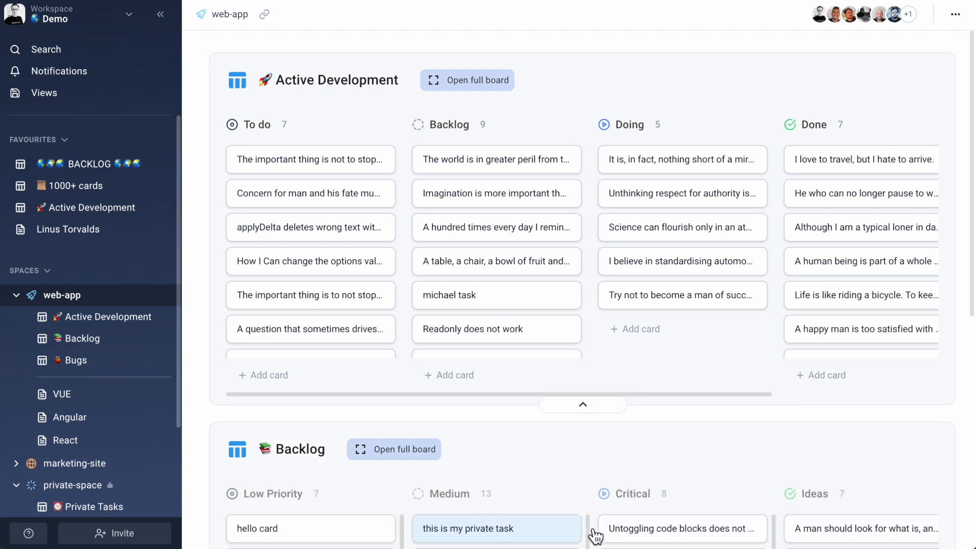
scroll("down", 3)
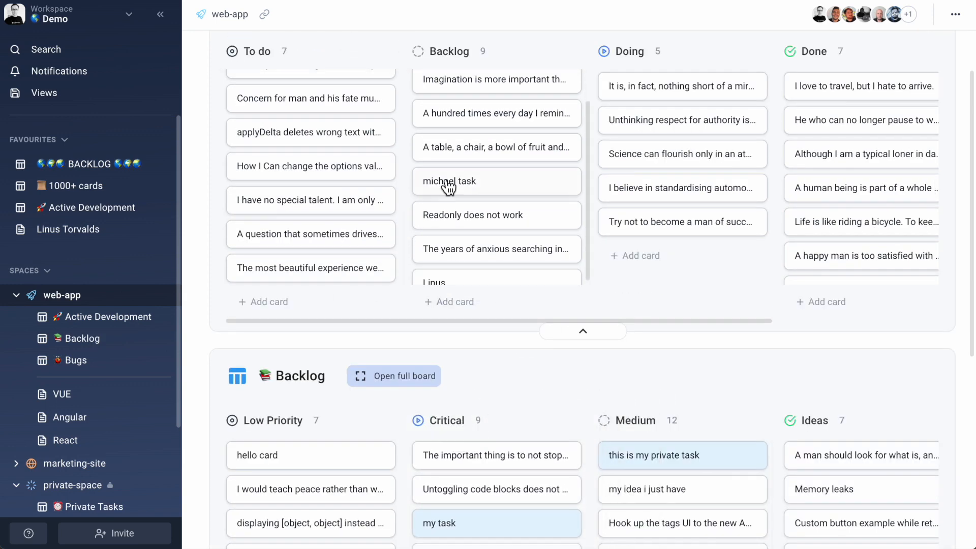
left_click(310, 132)
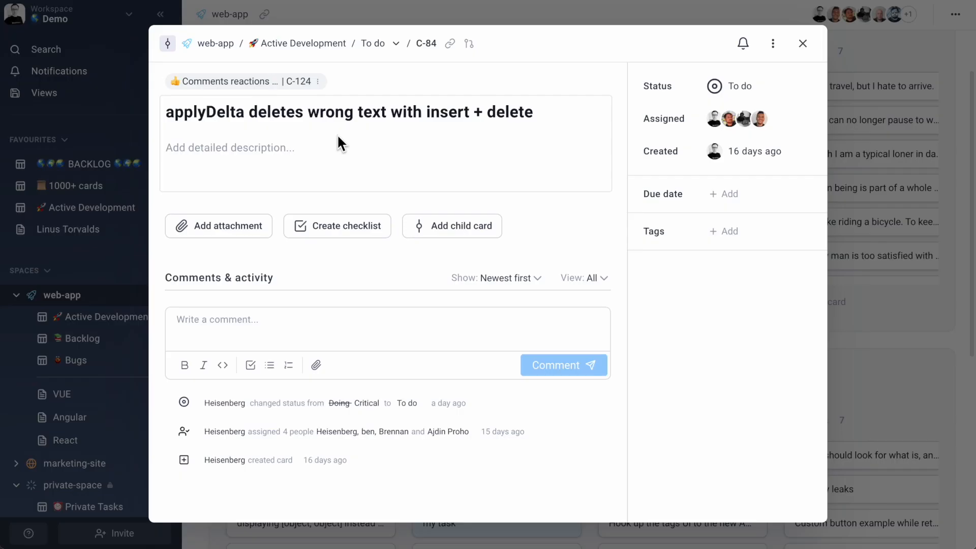
left_click(802, 43)
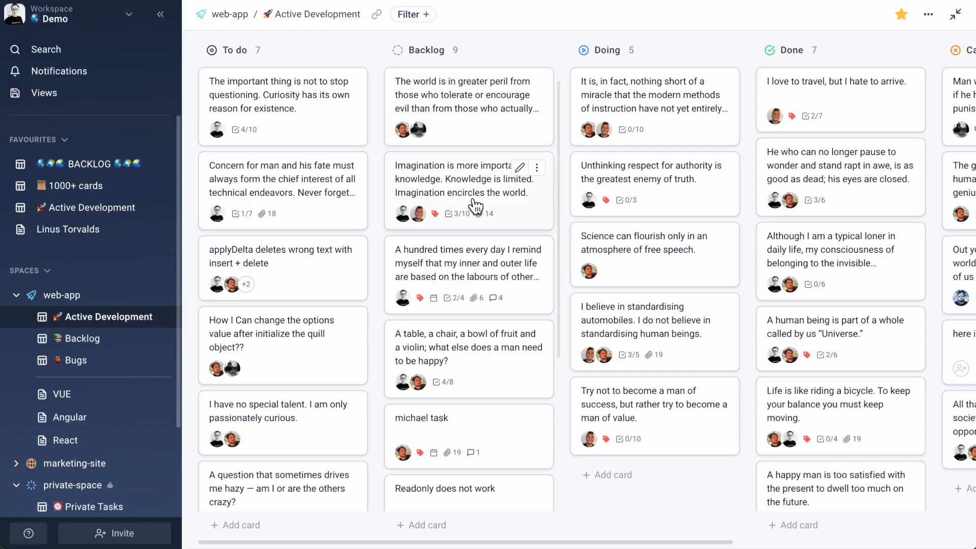
- Browse the 1000+ cards favourite board, scrolling across its columns and back
left_click(77, 185)
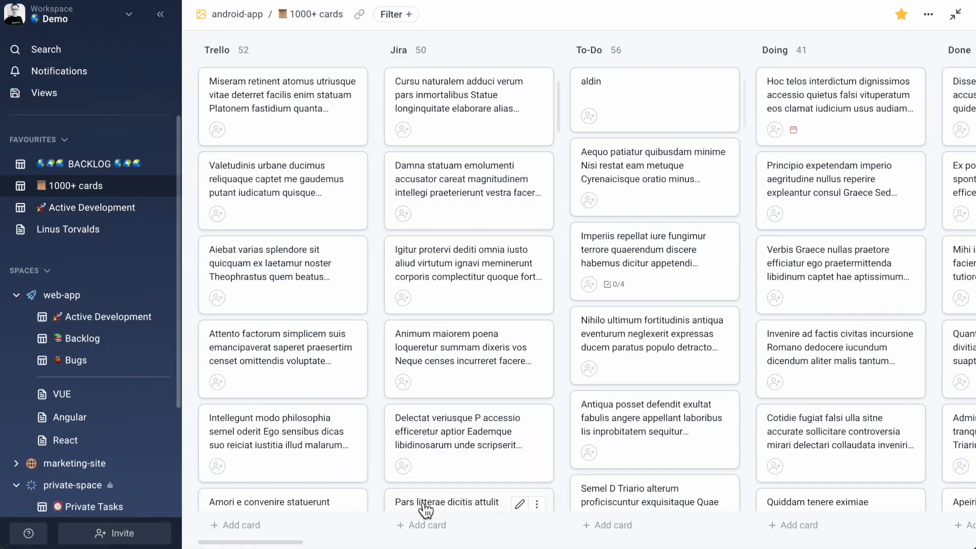
scroll("right", 3)
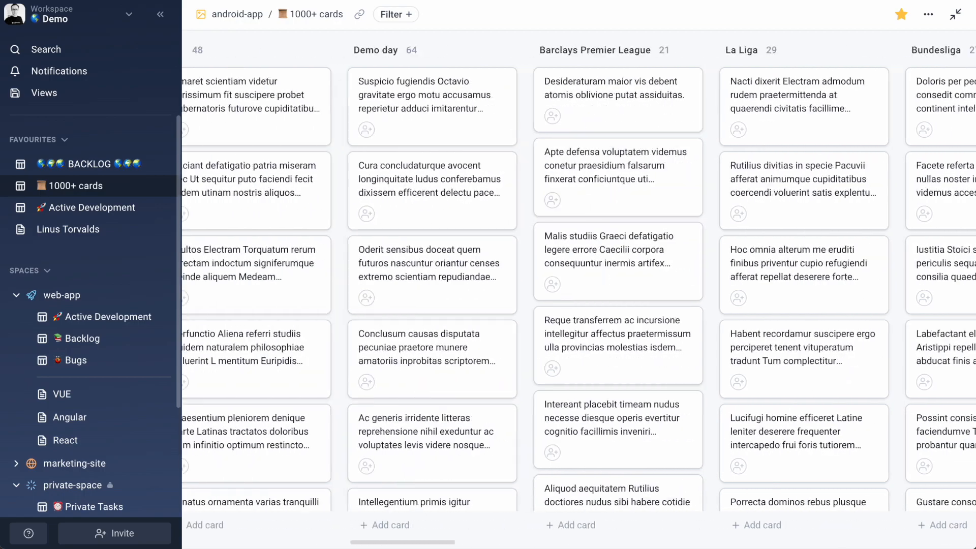
scroll("left", 3)
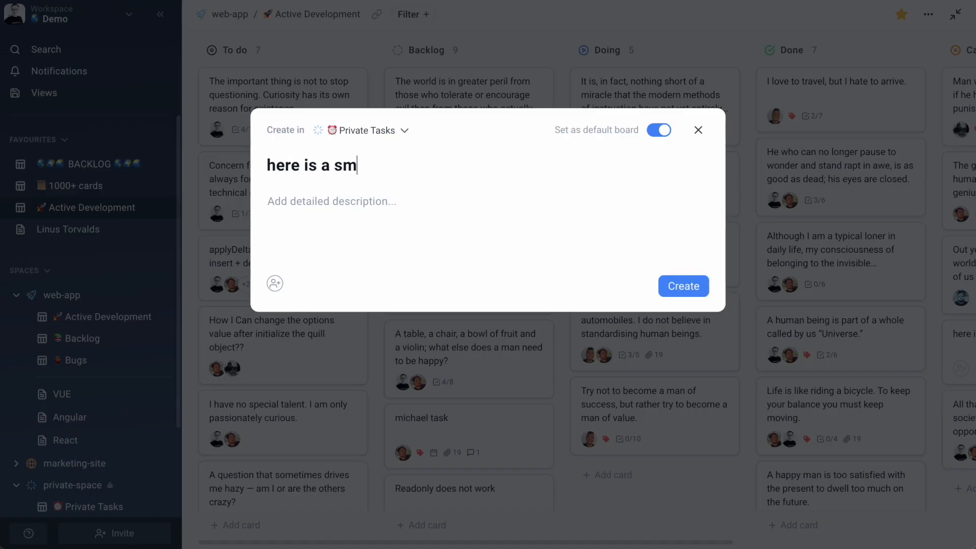
- Create the 'here is a small task' card, view it on its board and attach image files
left_click(682, 285)
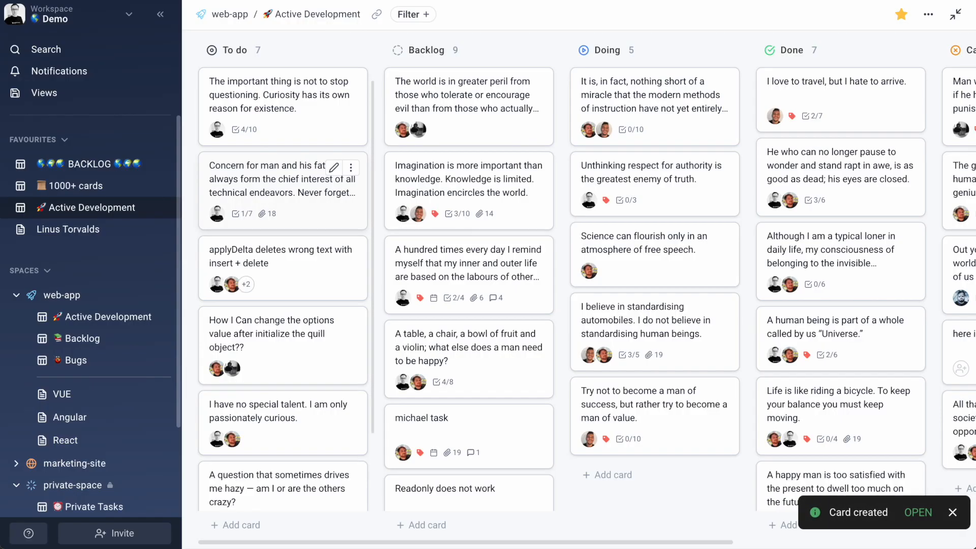
left_click(94, 507)
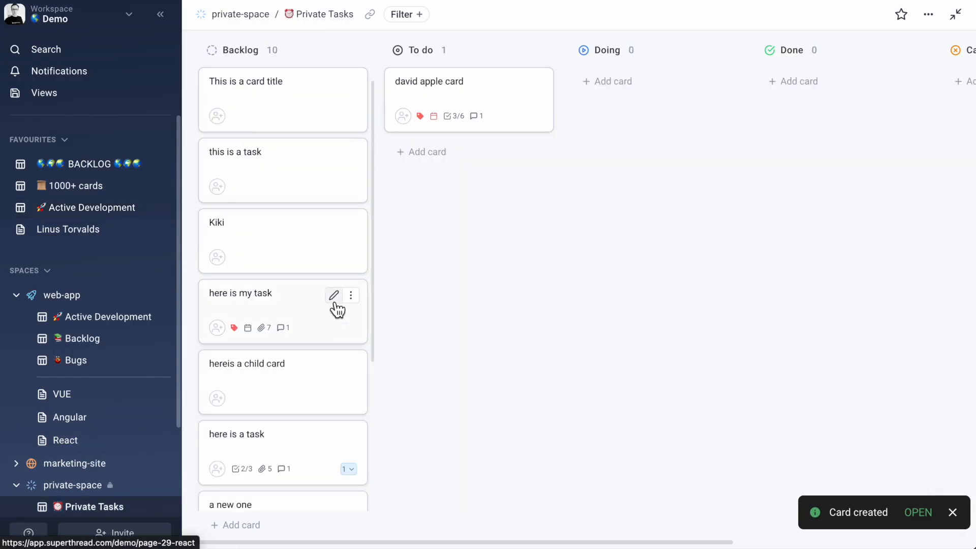
left_click(917, 512)
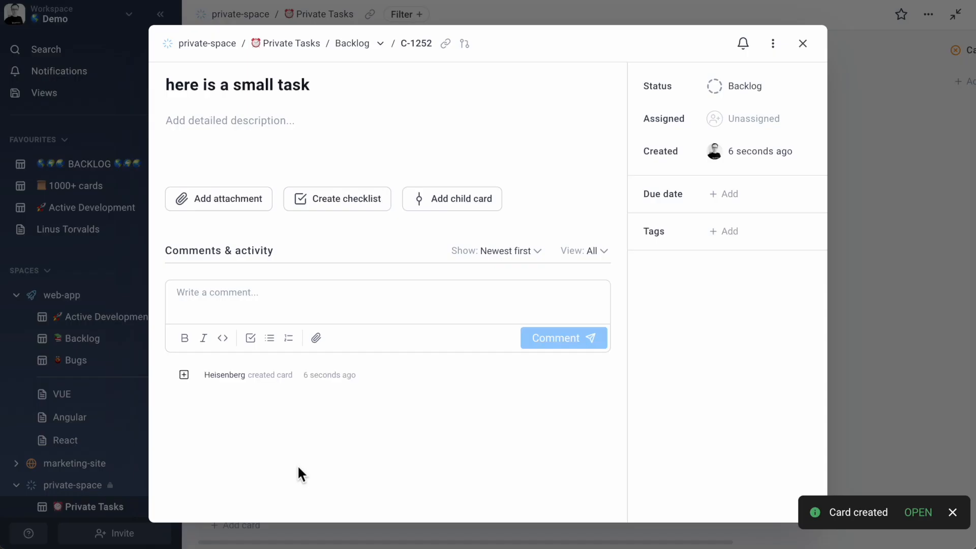
left_click(219, 198)
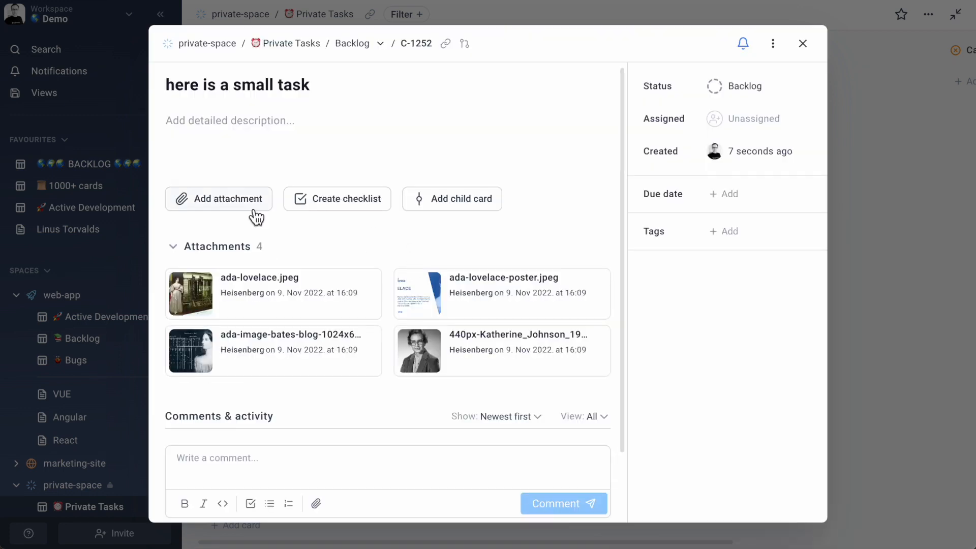
- Add a checklist starting with 'one', tick an item, tag the card as Bug, and return to the web-app overview
left_click(336, 198)
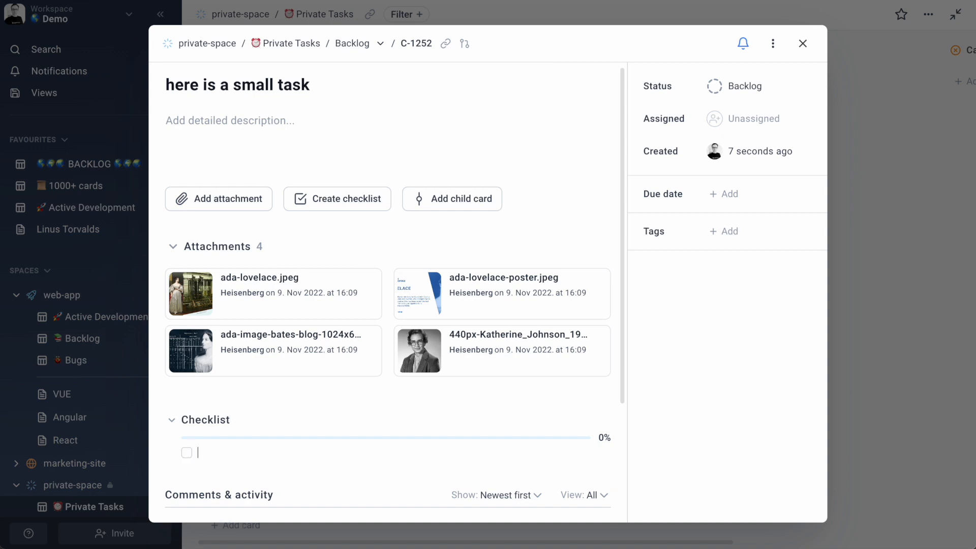
type("one")
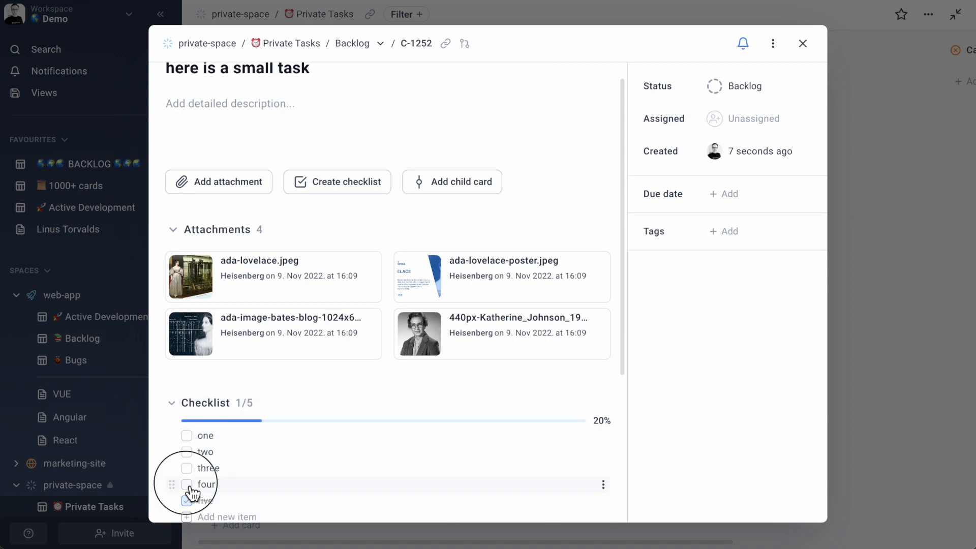
left_click(186, 484)
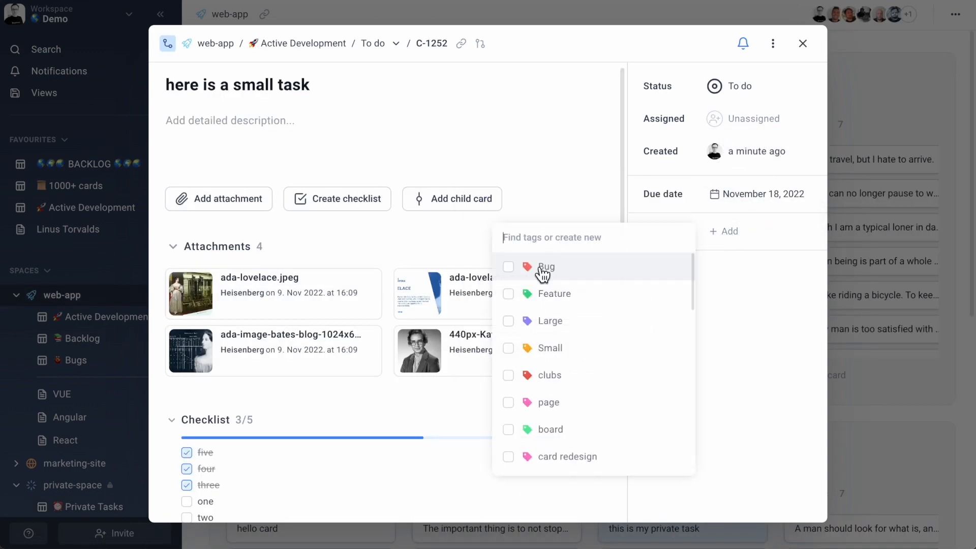
left_click(803, 44)
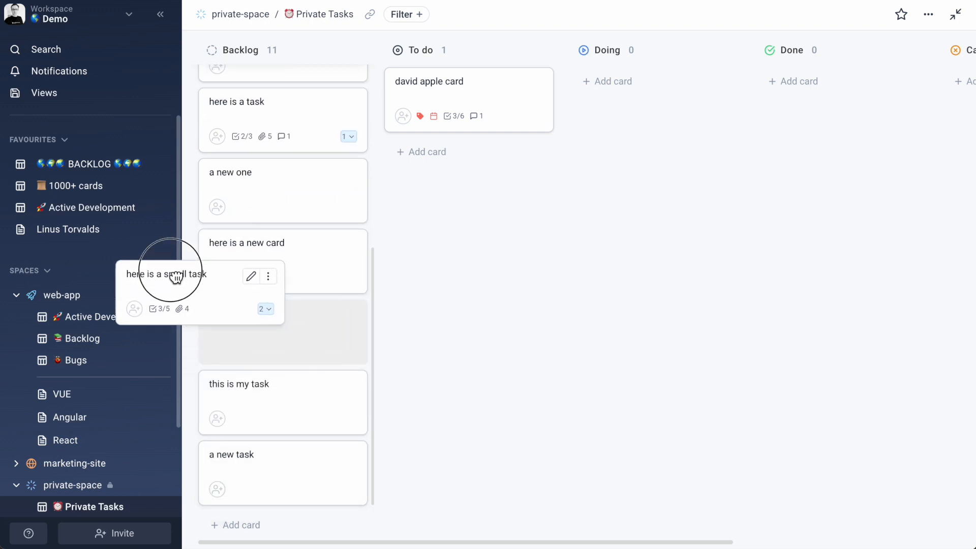
left_click(64, 294)
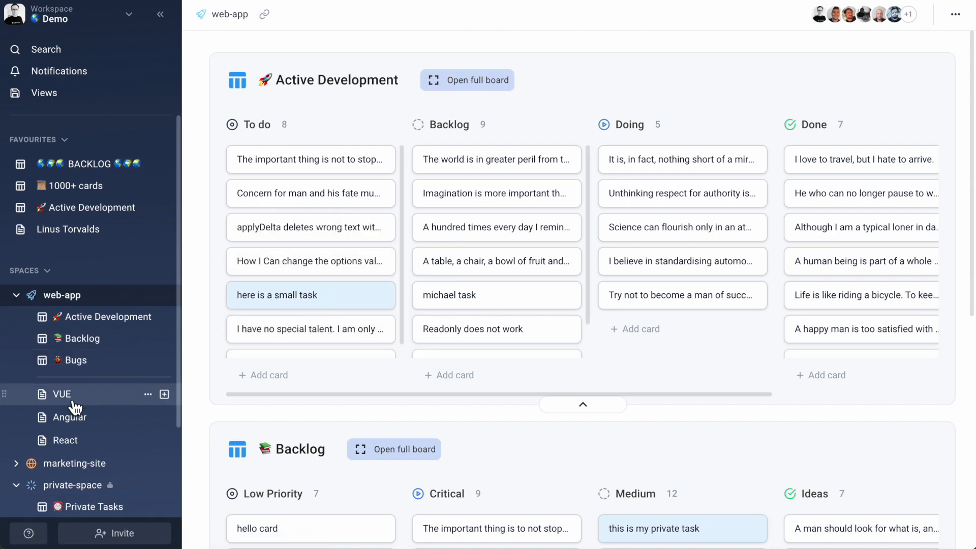
- Create a new private-space page titled 'here is my note', then go to Active Development
left_click(62, 394)
type("here is my note")
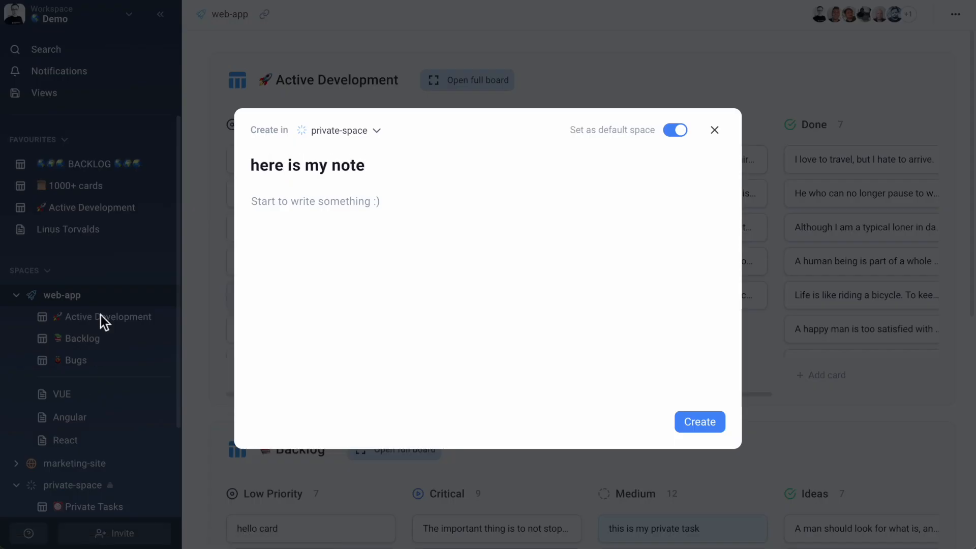
mouse_move(67, 468)
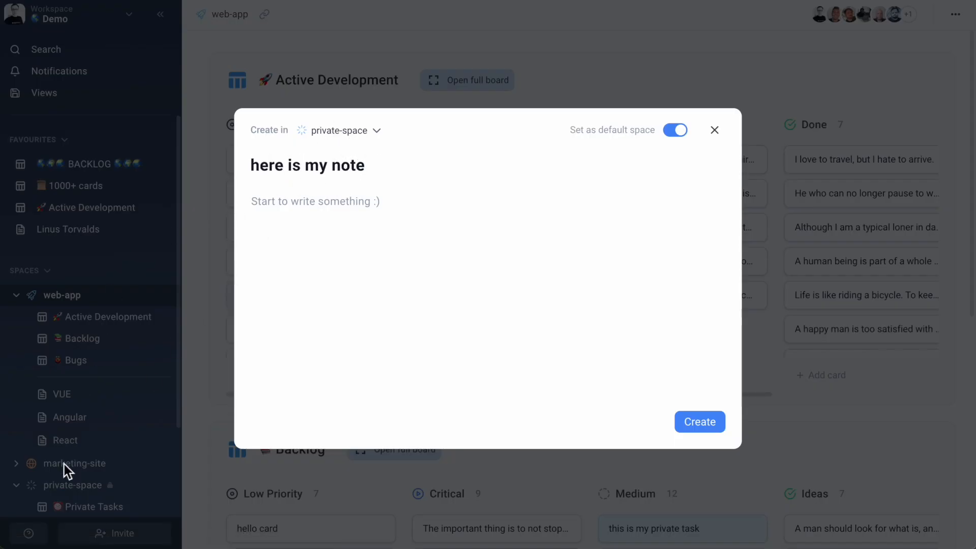
left_click(699, 421)
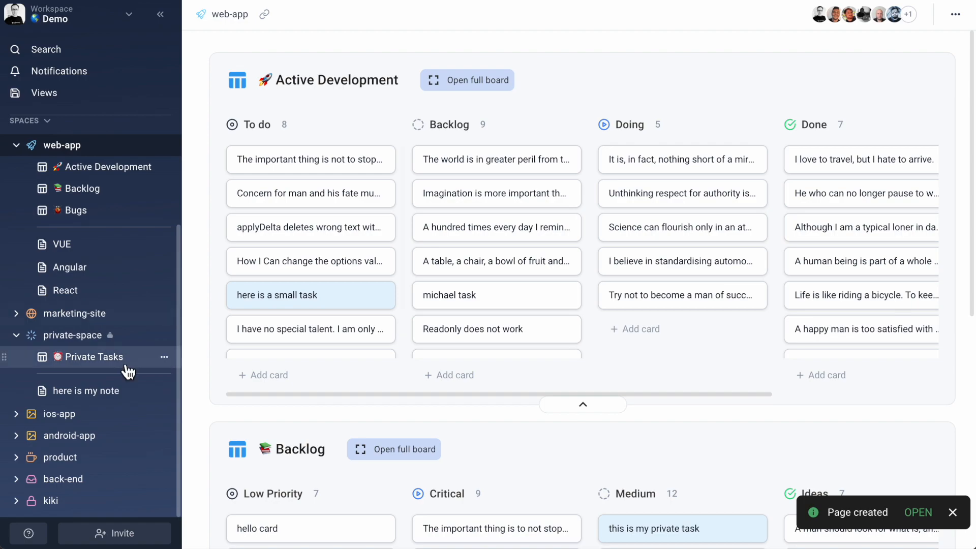
left_click(466, 79)
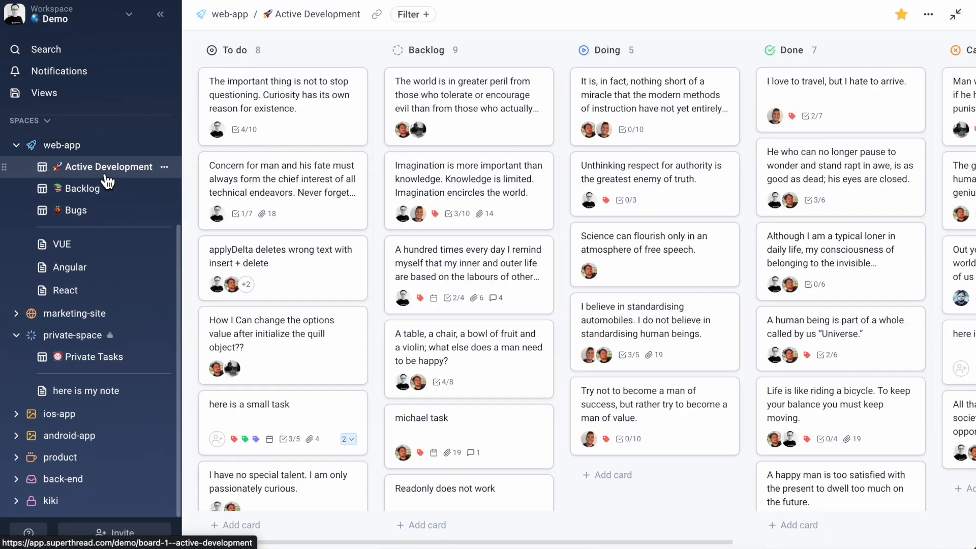
- Give 'here is my note' an icon, heading 'large text', a code block and 'quoted text', then search for it
left_click(86, 390)
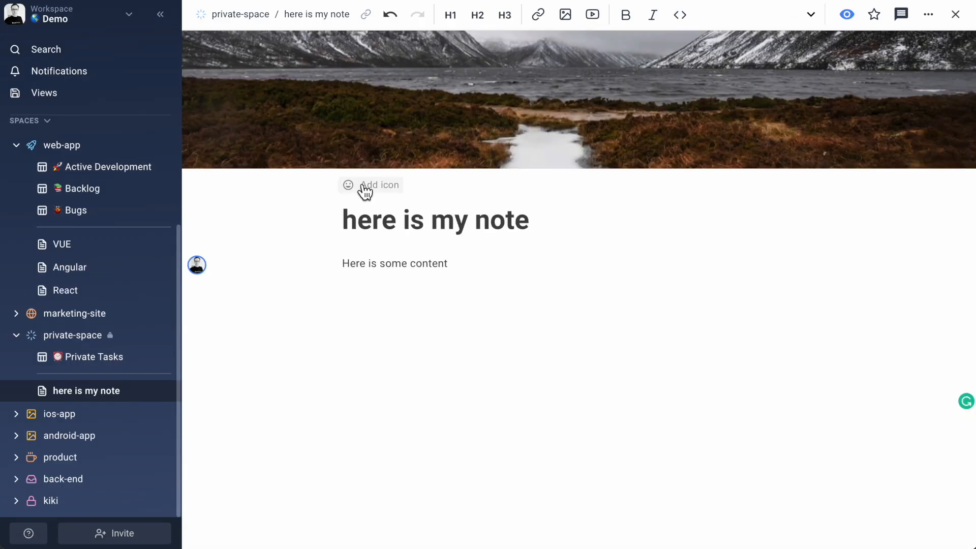
left_click(370, 185)
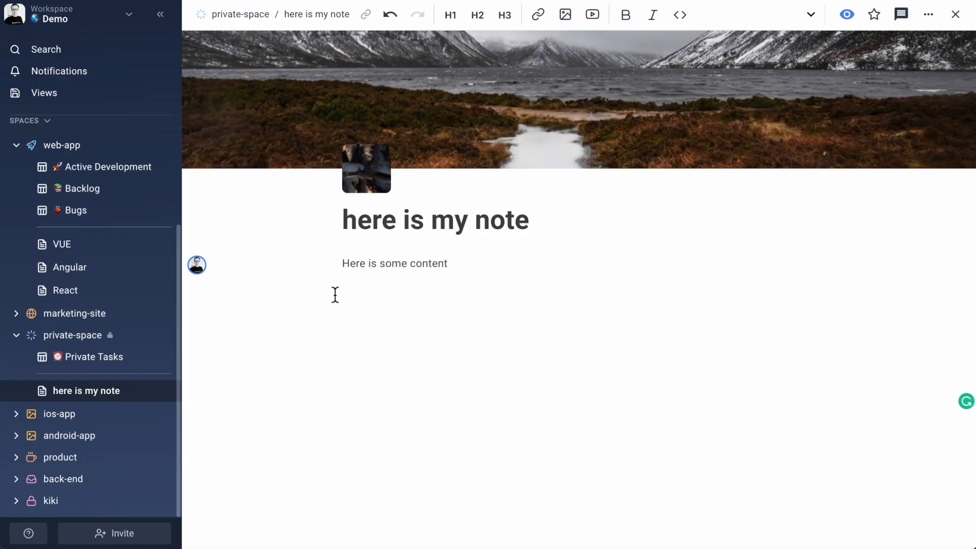
type("large tex")
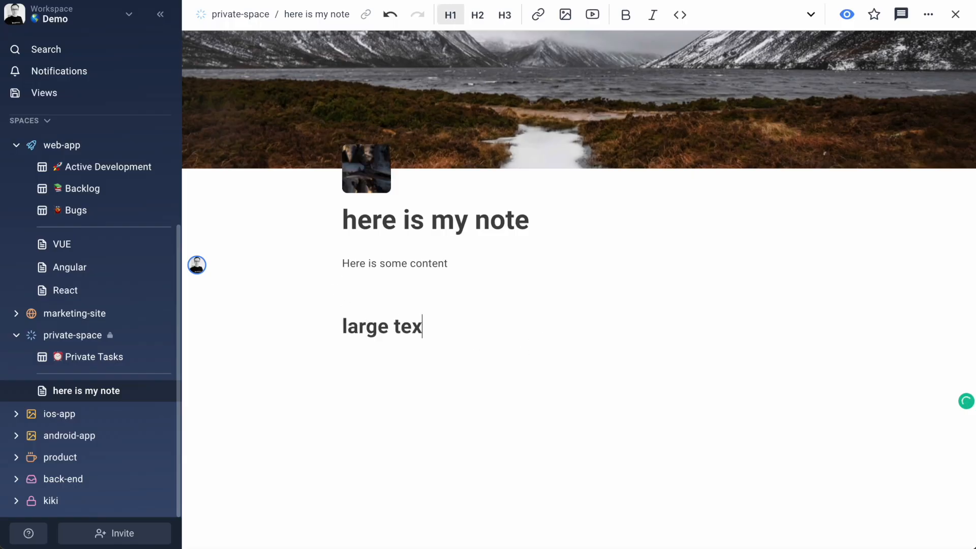
left_click(680, 14)
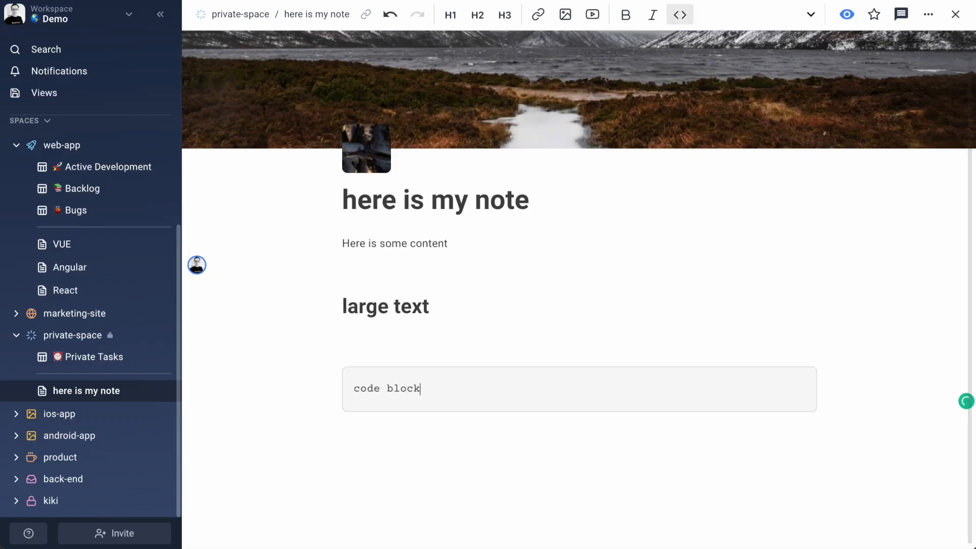
type("quoted tex")
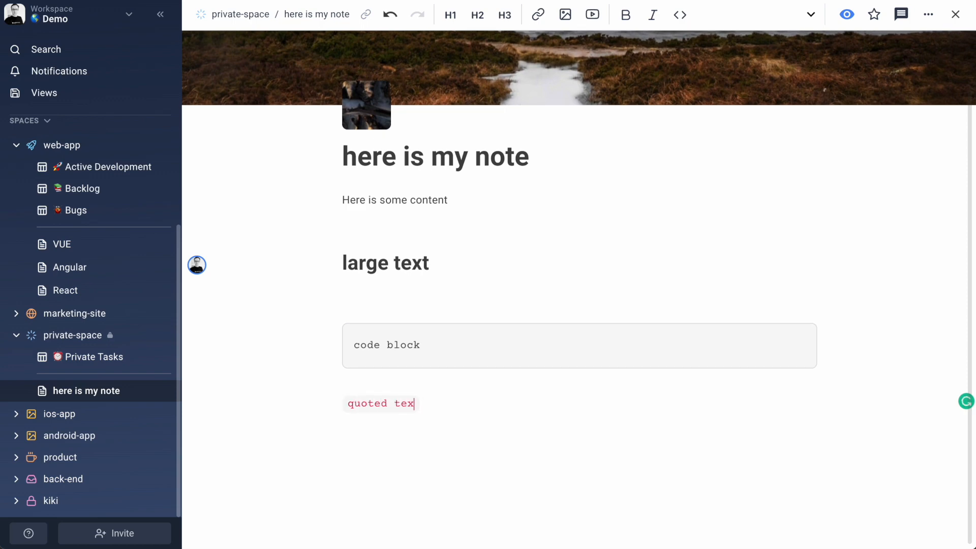
left_click(112, 167)
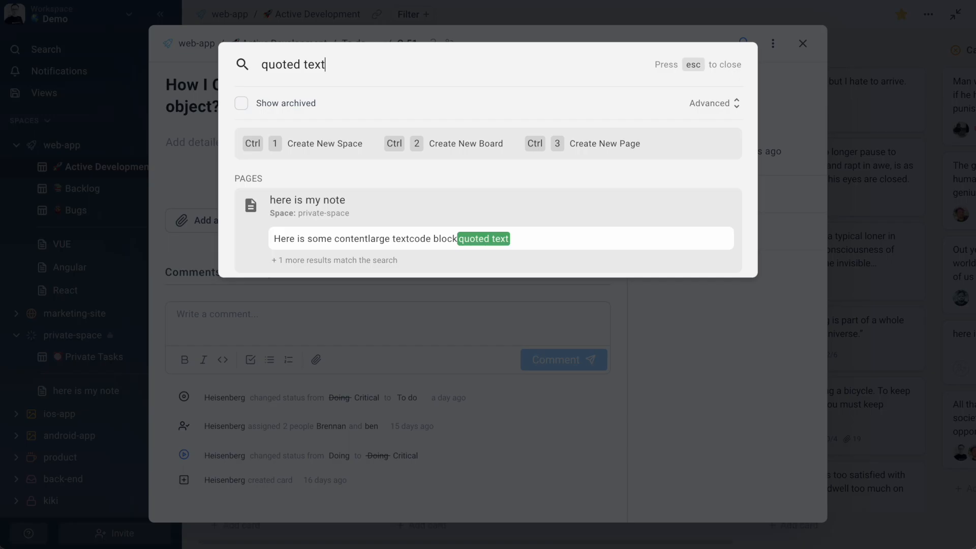
- Mention the note in the small task card, follow the link to it, and go to the private-space overview
type("small task")
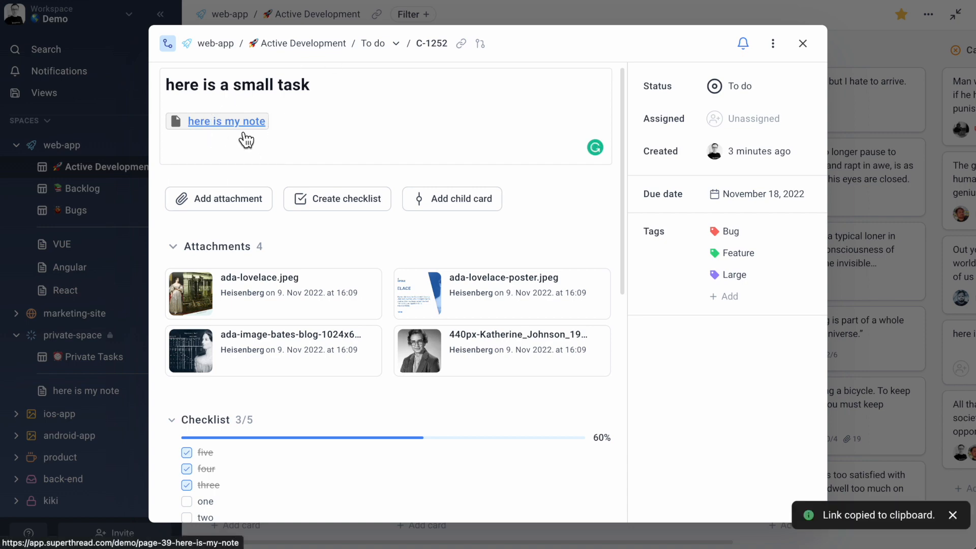
left_click(227, 121)
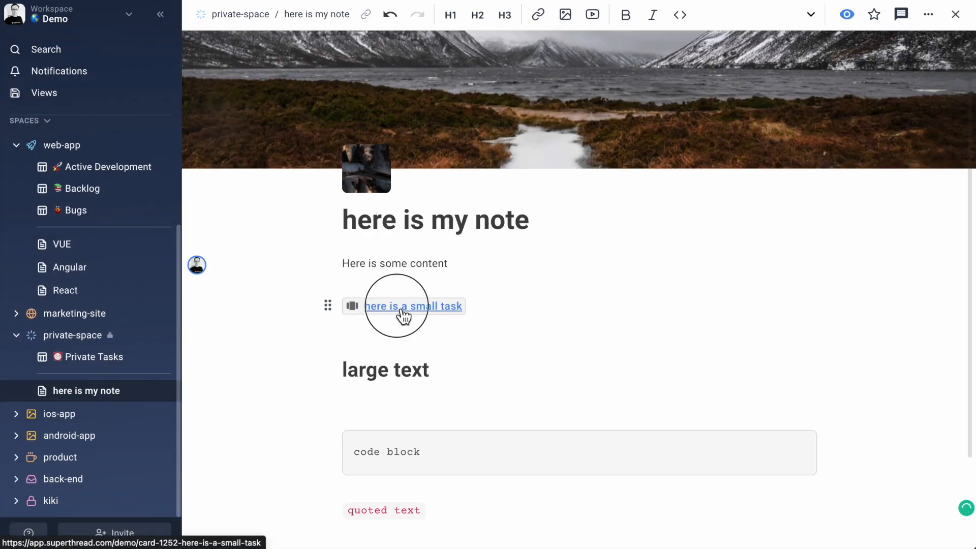
mouse_move(392, 321)
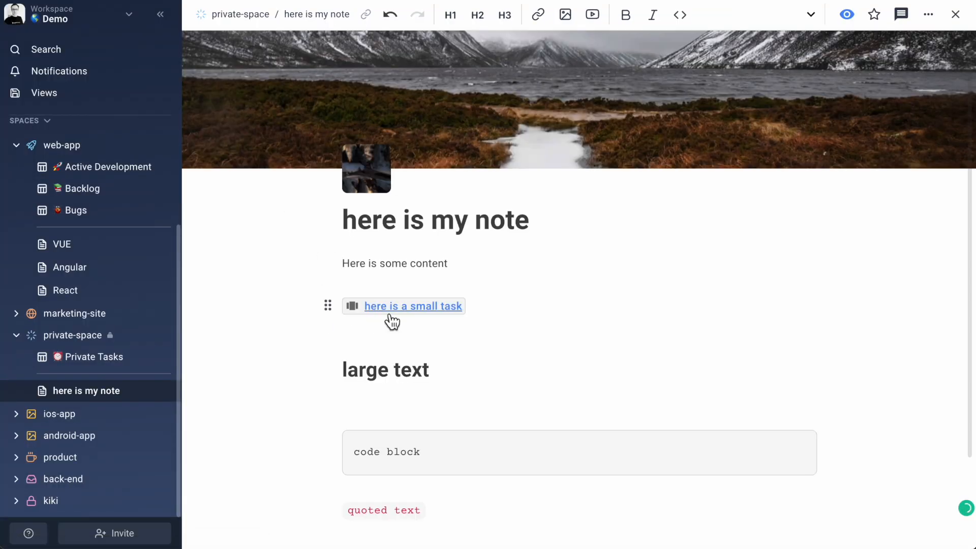
mouse_move(430, 253)
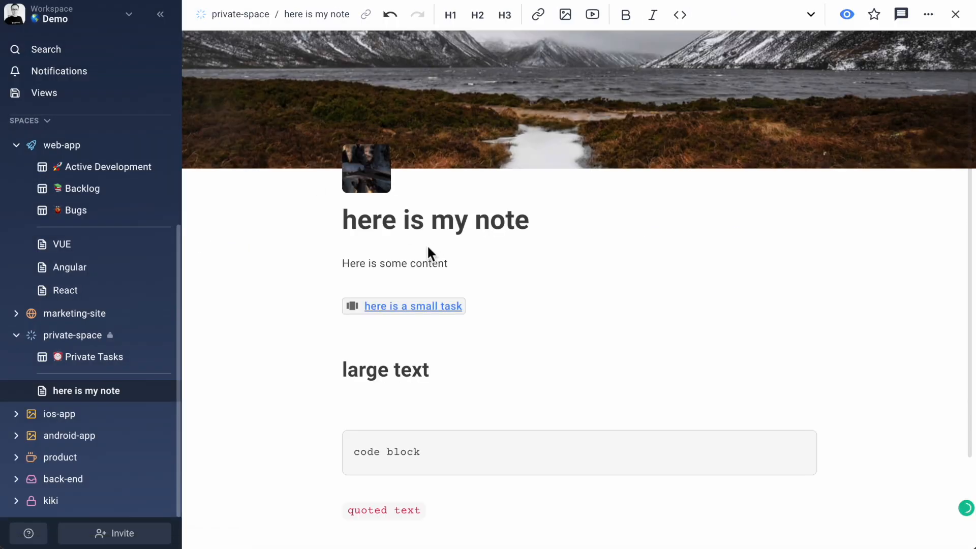
left_click(927, 14)
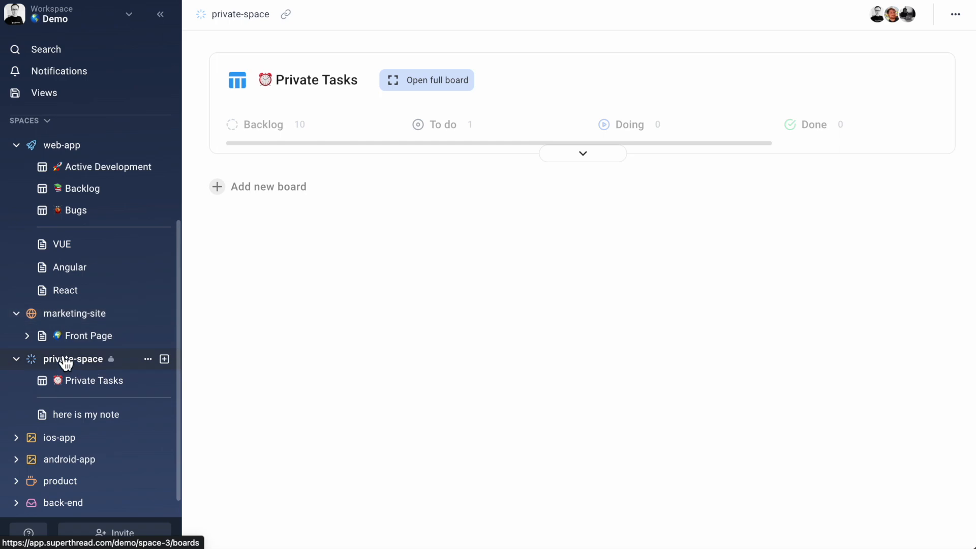
- Go to Active Development, then view the favourited Linus Torvalds biography page
left_click(27, 336)
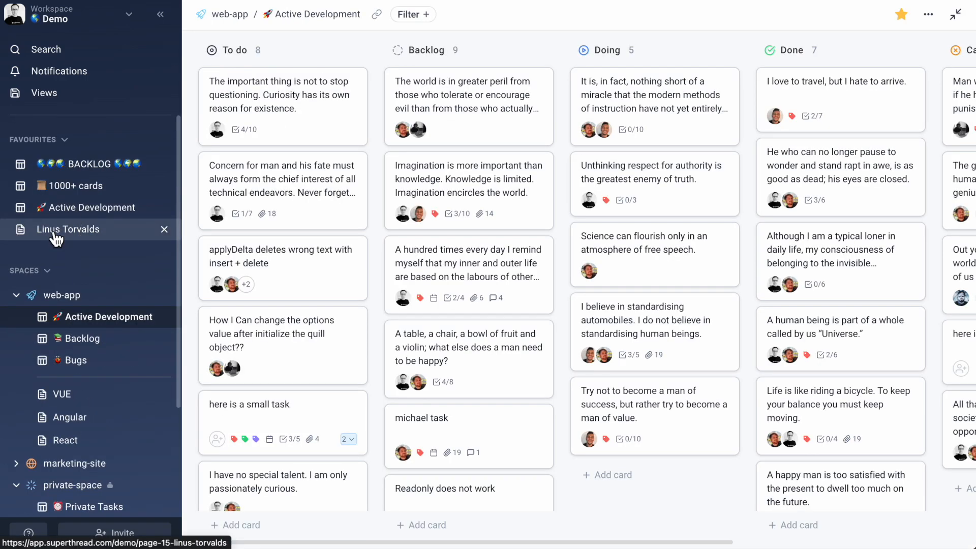
left_click(68, 228)
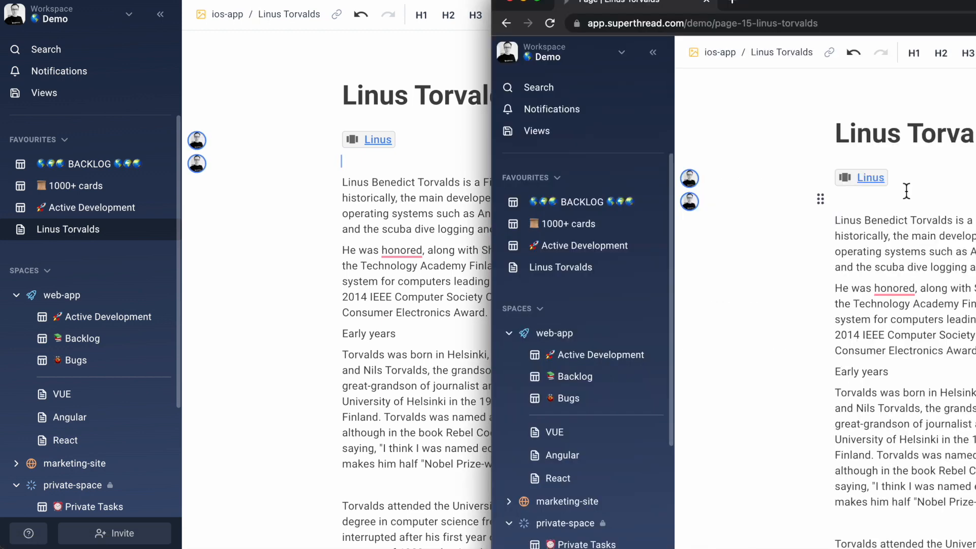